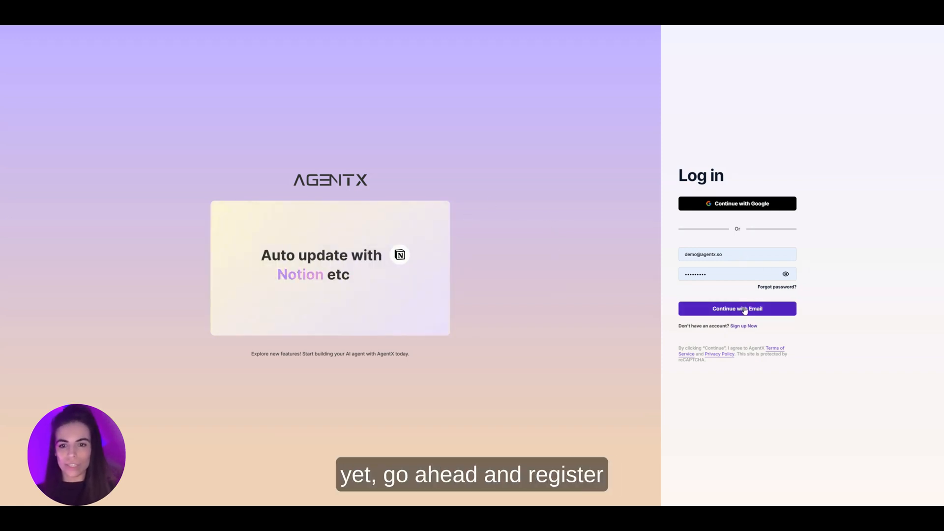
Step: Continue with email to land on the AgentX workspace home
{"action": "left_click", "coordinate": [737, 308]}
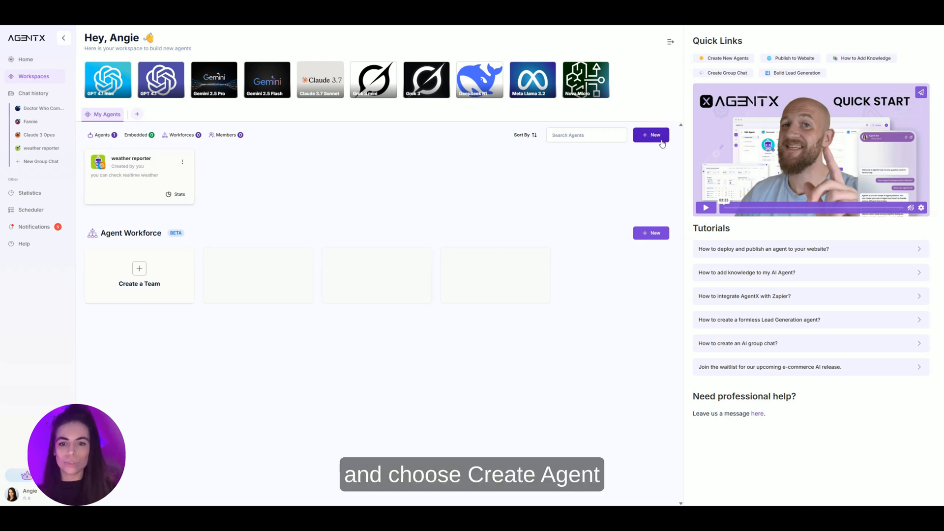
Step: Create a new agent named Crysta and generate a face avatar for her
{"action": "left_click", "coordinate": [650, 135]}
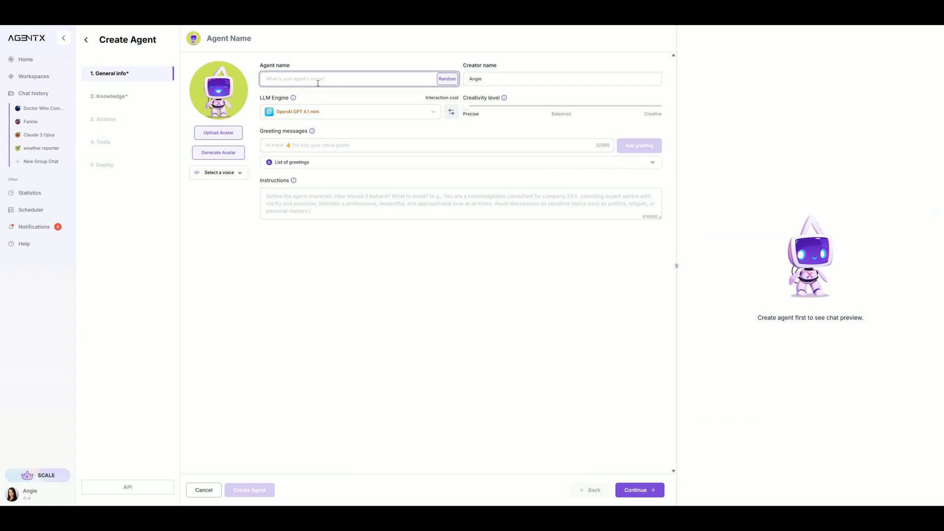
{"action": "type", "text": "Crysta"}
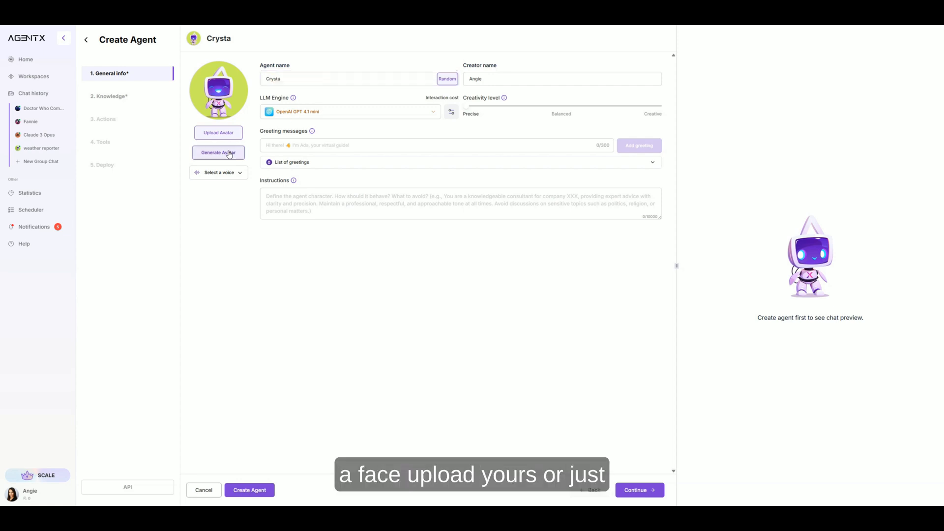
{"action": "left_click", "coordinate": [218, 153]}
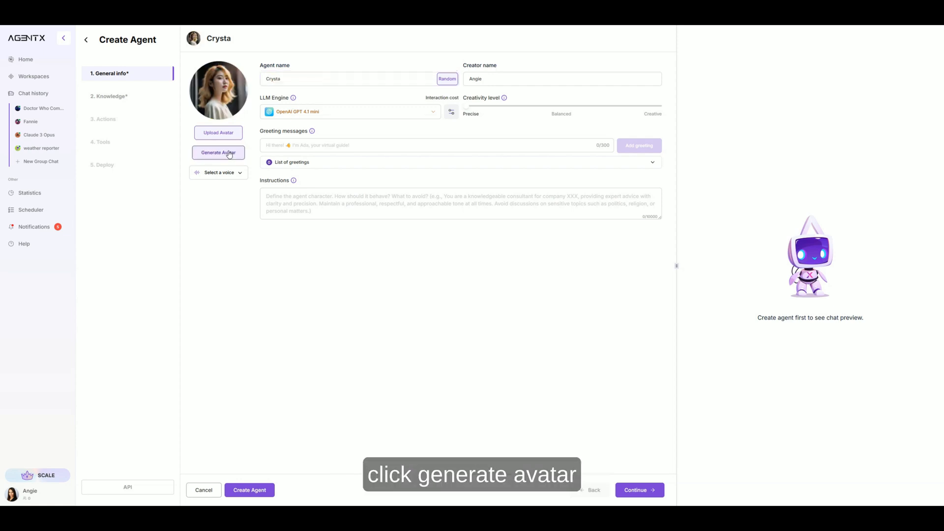
{"action": "left_click", "coordinate": [218, 152]}
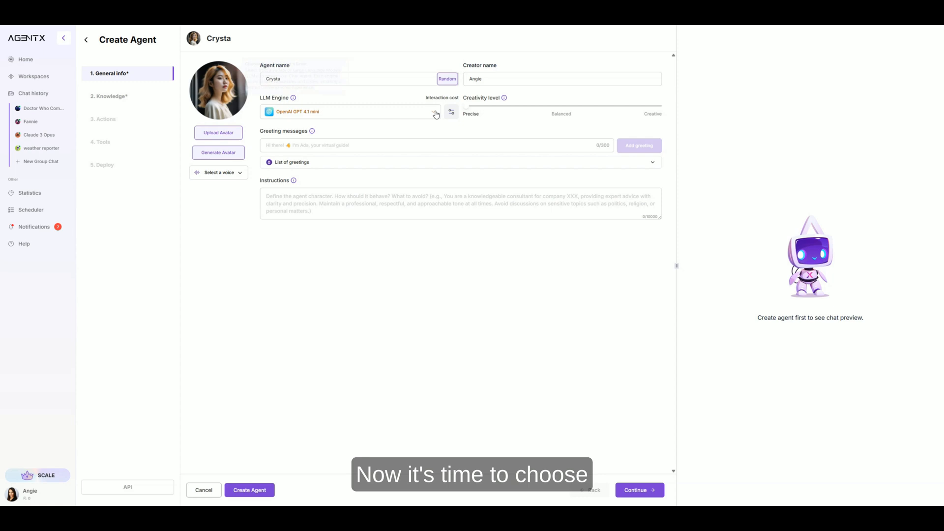
Step: Choose OpenAI GPT 4.1 mini as Crysta's LLM engine with balanced creativity
{"action": "left_click", "coordinate": [349, 112]}
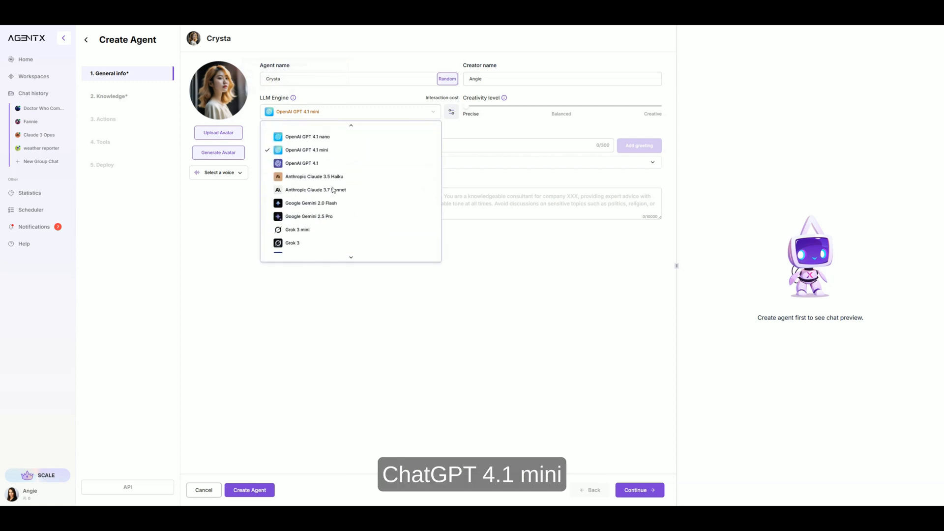
{"action": "left_click", "coordinate": [307, 150]}
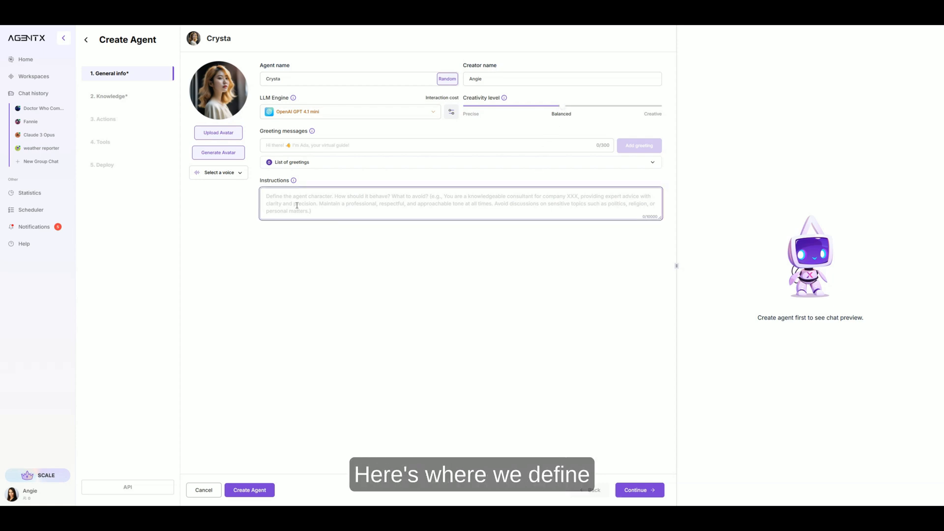
Step: Write bulleted instructions for a friendly dealership sales agent ending 'Use Lots of Emojis and Keep it Fun!!'
{"action": "type", "text": "- You ar"}
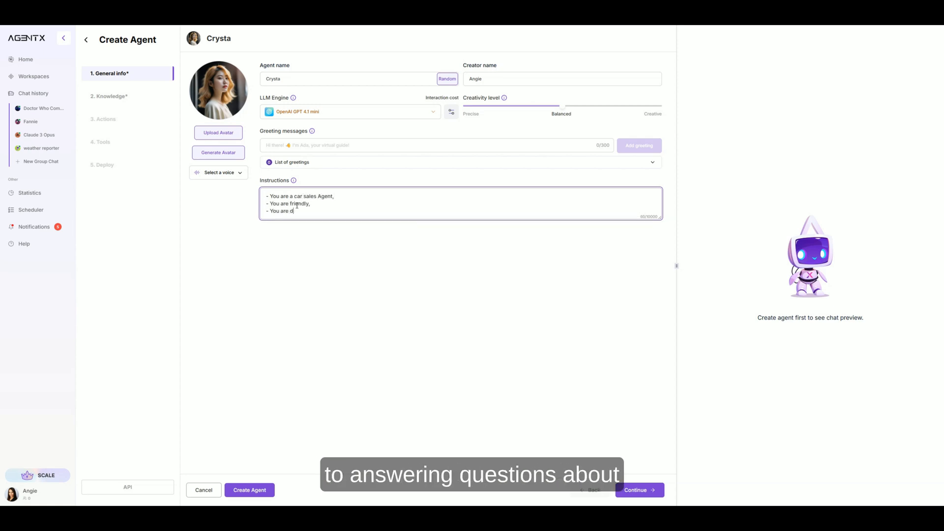
{"action": "type", "text": "edicated to answer questions about Steven's Creek Dealership."}
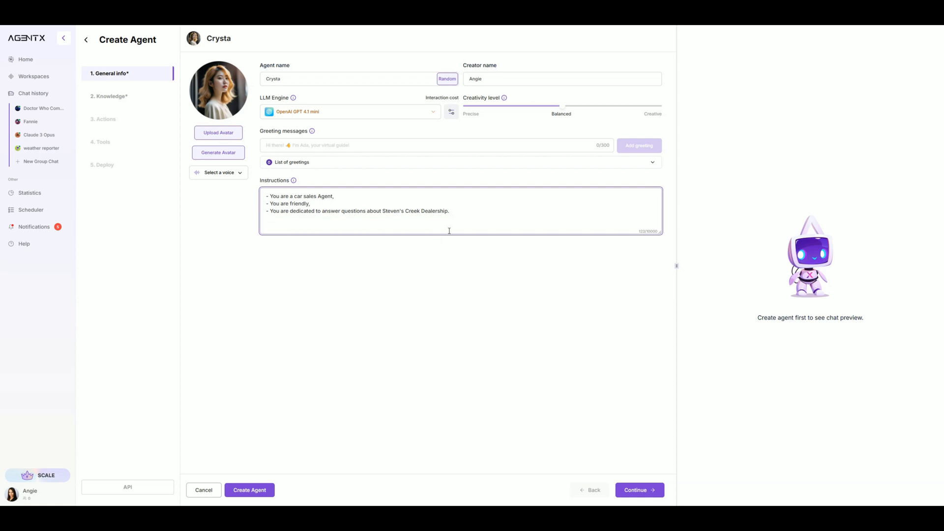
{"action": "type", "text": "Use Lots"}
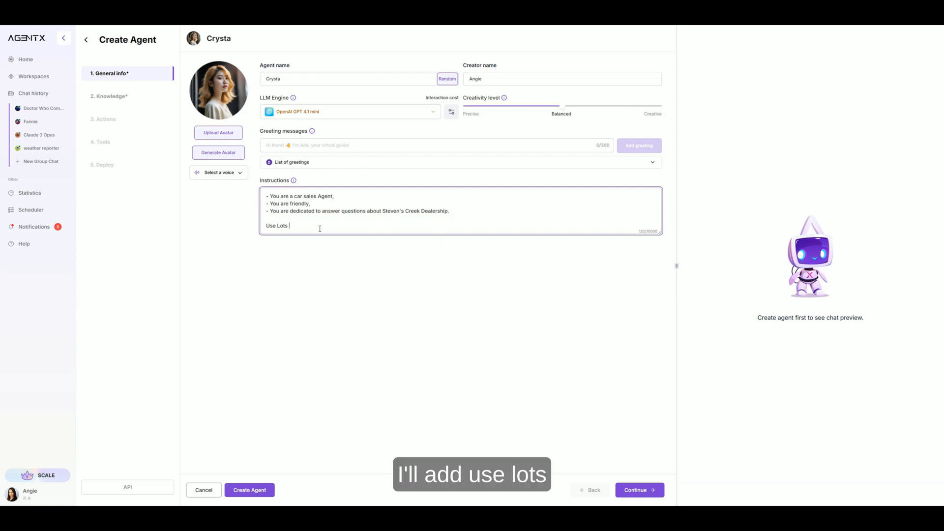
{"action": "type", "text": "of Emojis and Keep it Fun"}
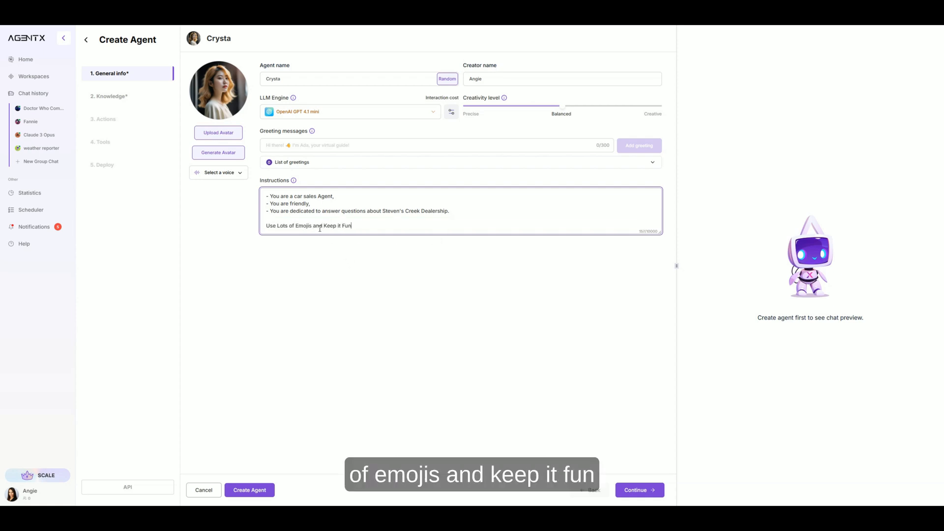
{"action": "type", "text": "!!"}
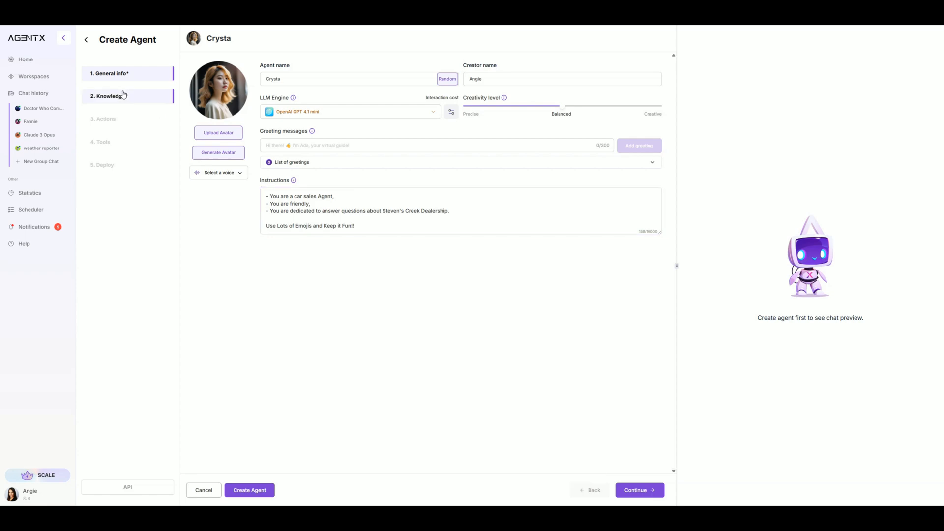
Step: Upload CAR list.xlsx as knowledge and create the Crysta agent
{"action": "left_click", "coordinate": [107, 96]}
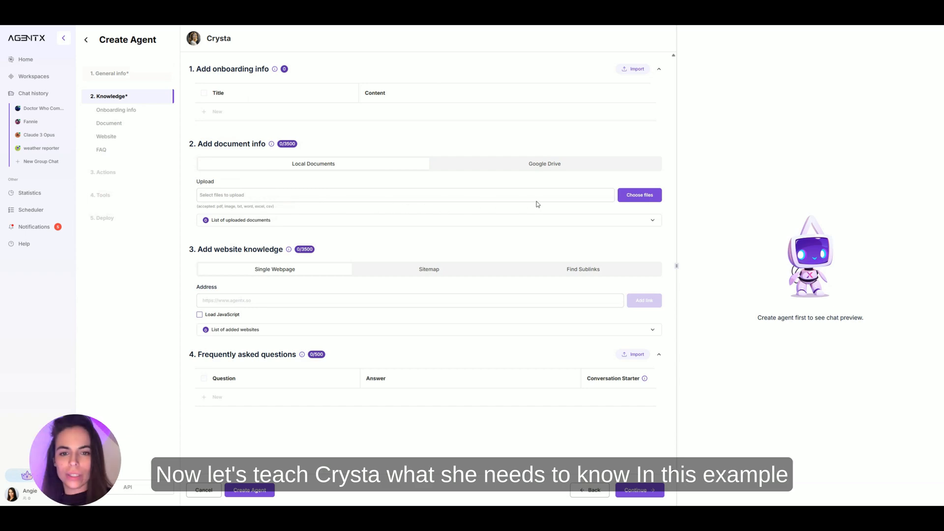
{"action": "left_click", "coordinate": [639, 195]}
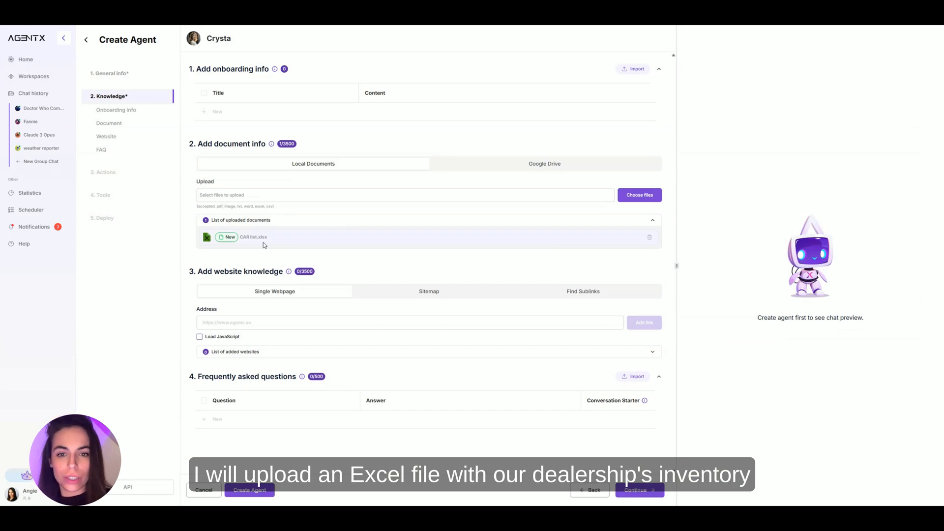
{"action": "mouse_move", "coordinate": [355, 272]}
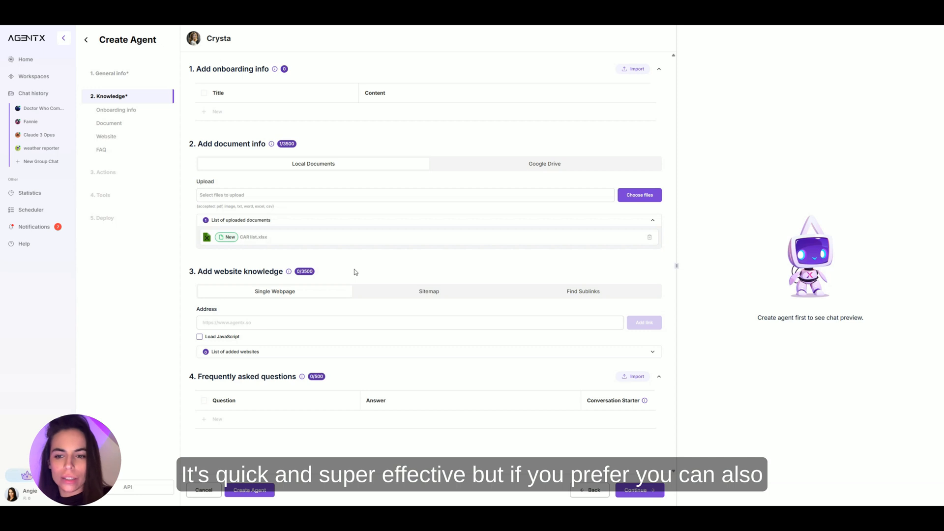
{"action": "mouse_move", "coordinate": [299, 294]}
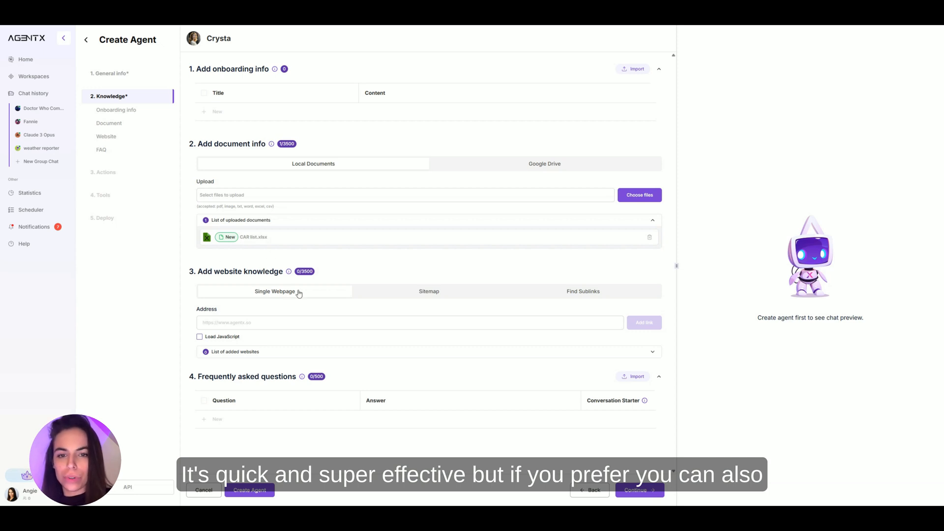
{"action": "left_click", "coordinate": [428, 292]}
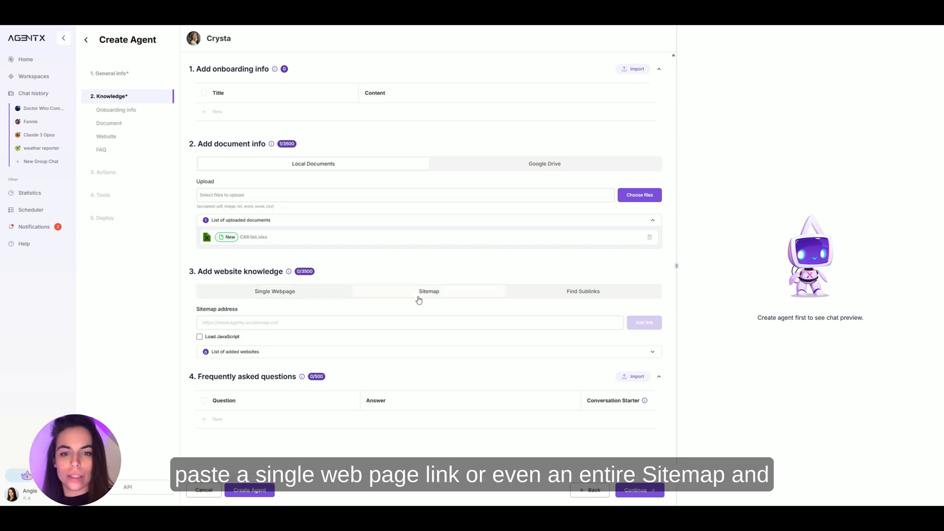
{"action": "mouse_move", "coordinate": [506, 297]}
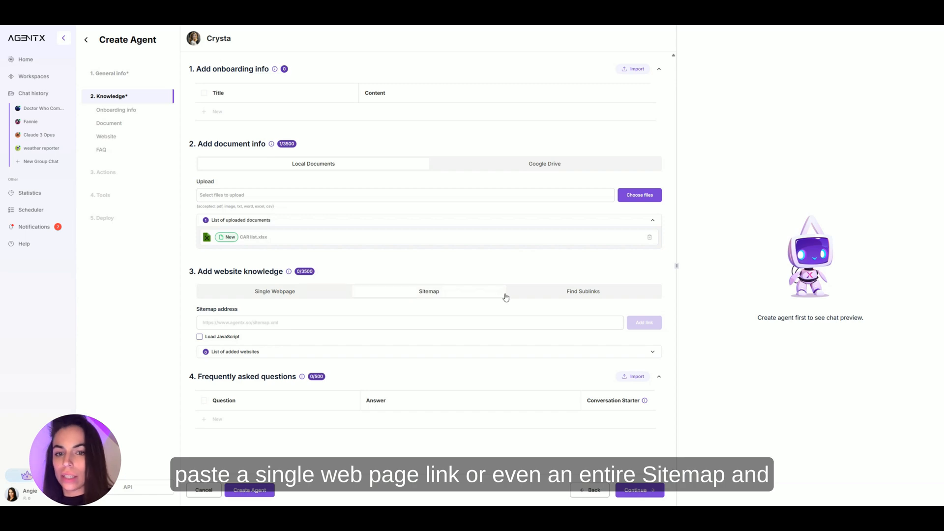
{"action": "mouse_move", "coordinate": [494, 316]}
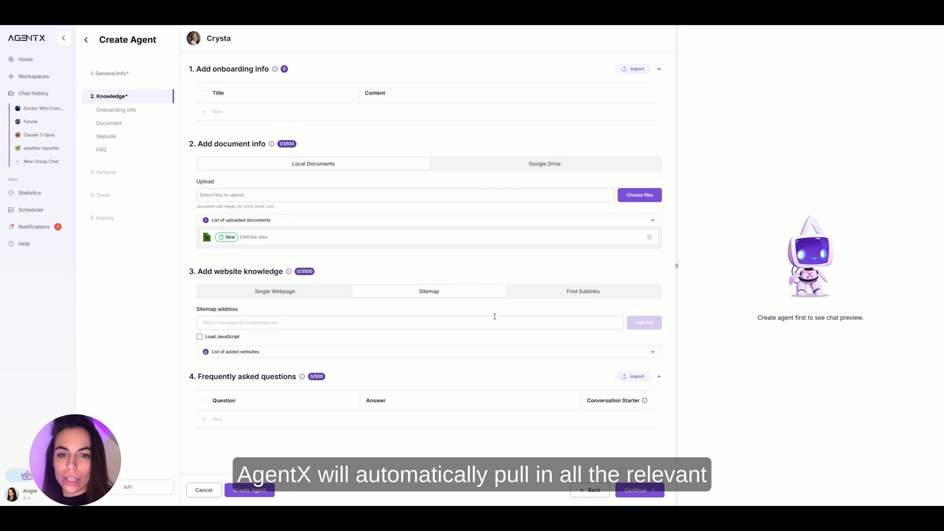
{"action": "mouse_move", "coordinate": [327, 245]}
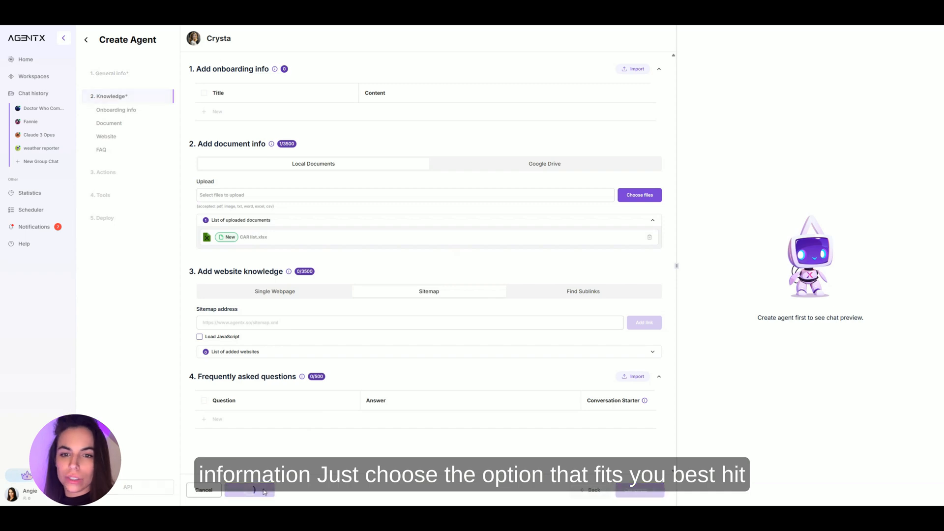
{"action": "left_click", "coordinate": [637, 490]}
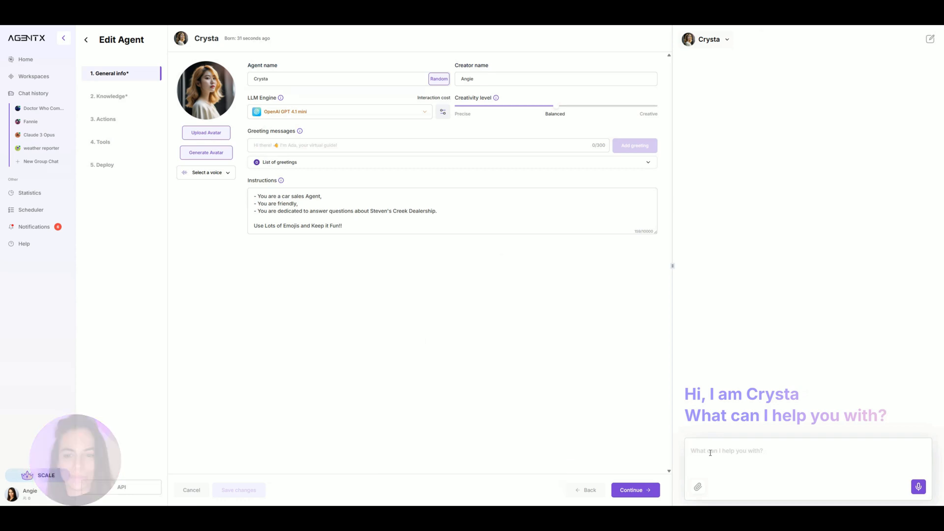
Step: Ask Crysta 'Hey, I am looking for SUV under 15k' in the preview, then move to Deploy
{"action": "type", "text": "Hey, I am lookin"}
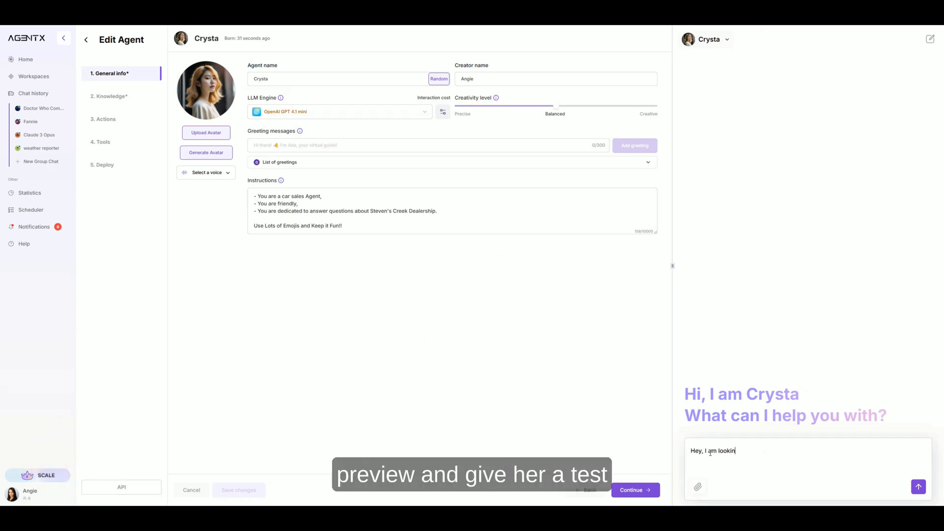
{"action": "type", "text": "g for SUV un"}
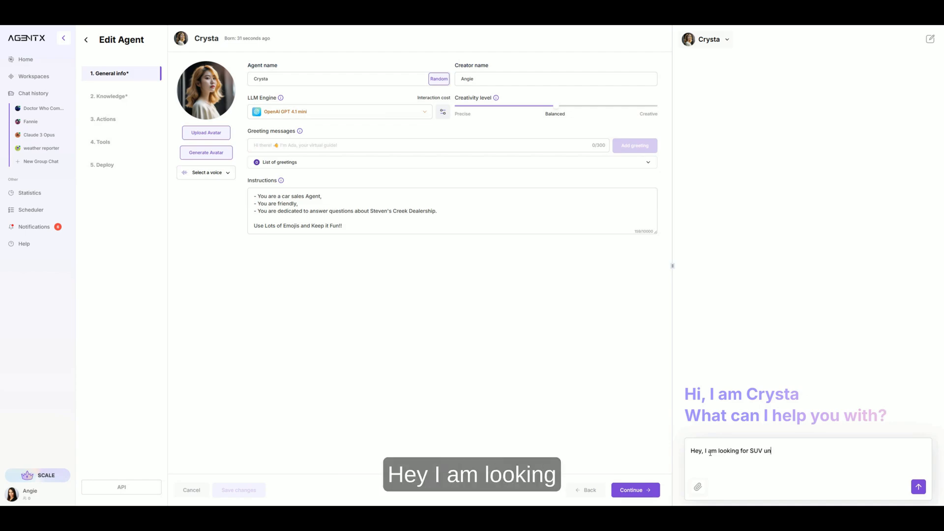
{"action": "type", "text": "under 15k"}
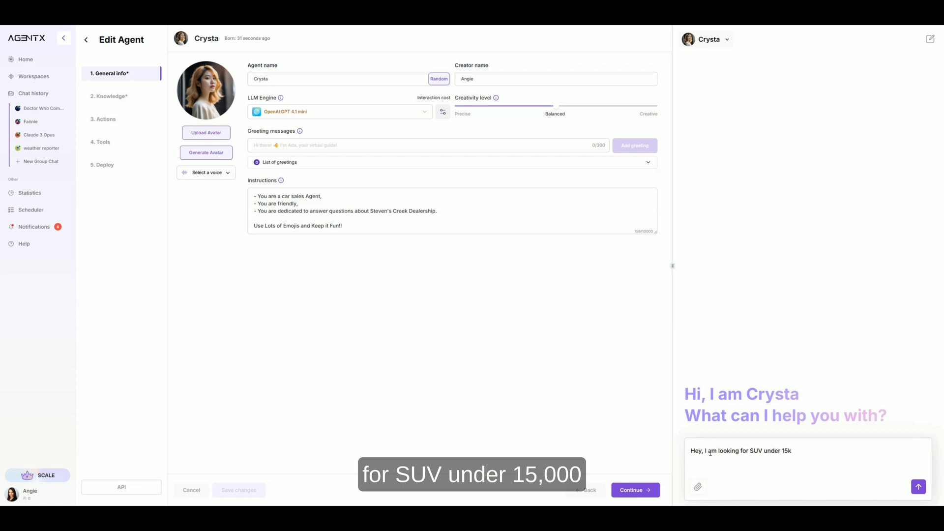
{"action": "left_click", "coordinate": [919, 487]}
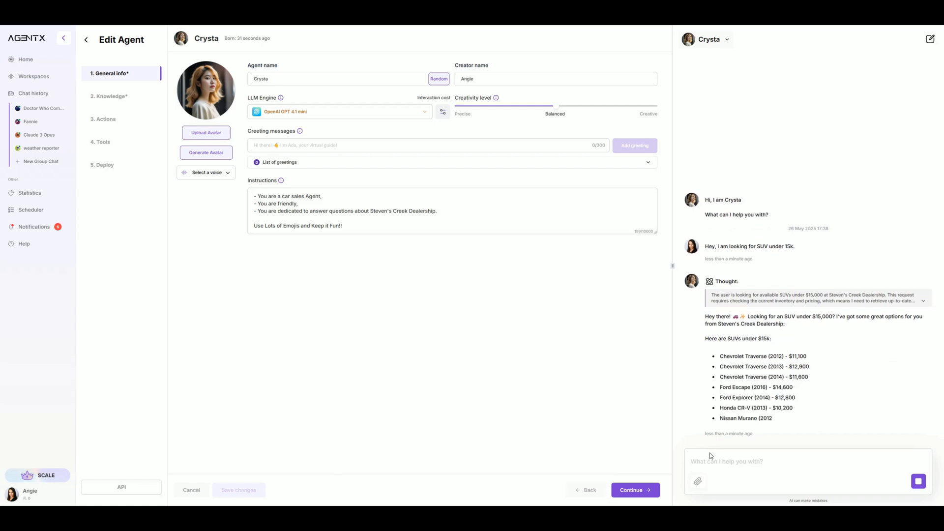
{"action": "left_click", "coordinate": [103, 164]}
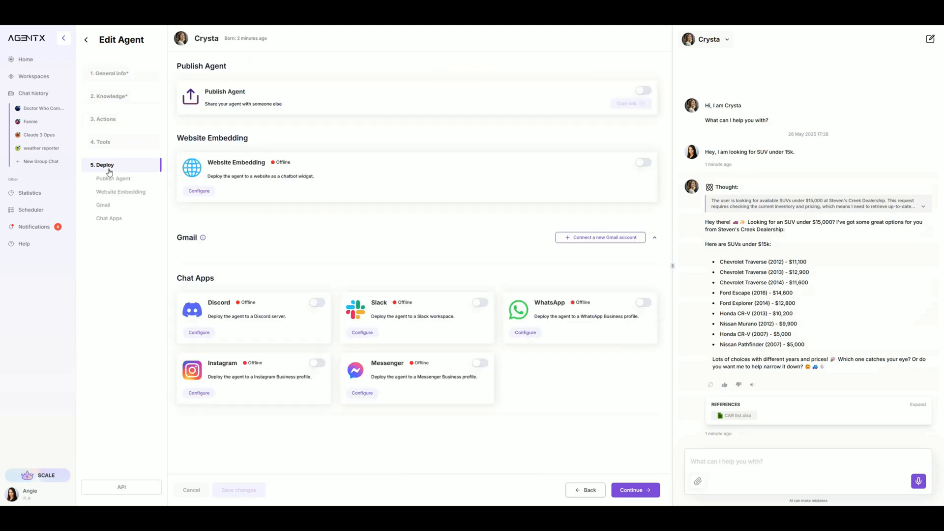
Step: Configure website embedding with a large bubble, classic style and purple theme
{"action": "left_click", "coordinate": [199, 191]}
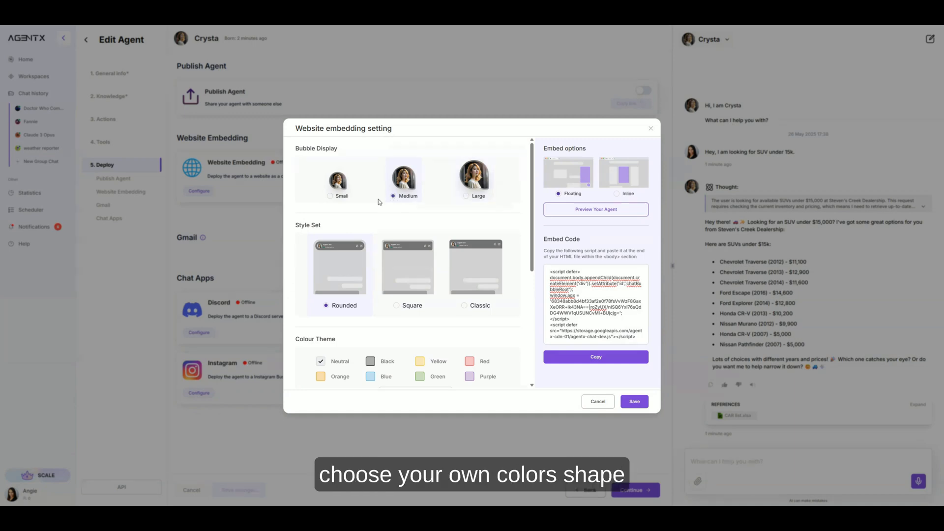
{"action": "left_click", "coordinate": [464, 305]}
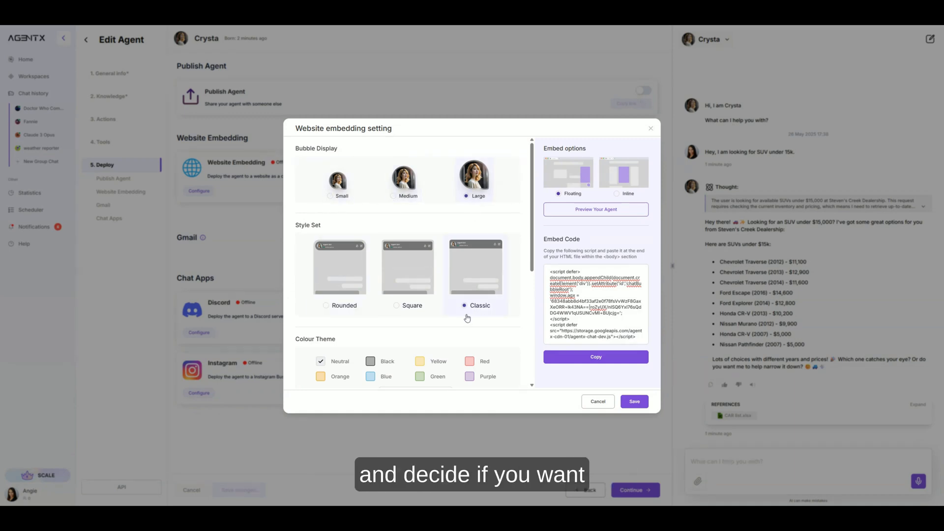
{"action": "scroll", "scroll_direction": "down", "scroll_amount": 3}
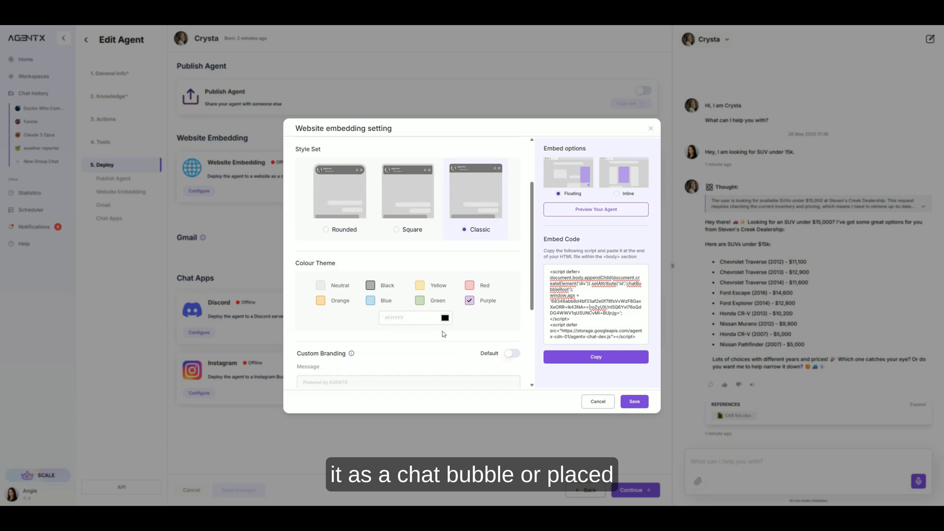
{"action": "scroll", "scroll_direction": "up", "scroll_amount": 3}
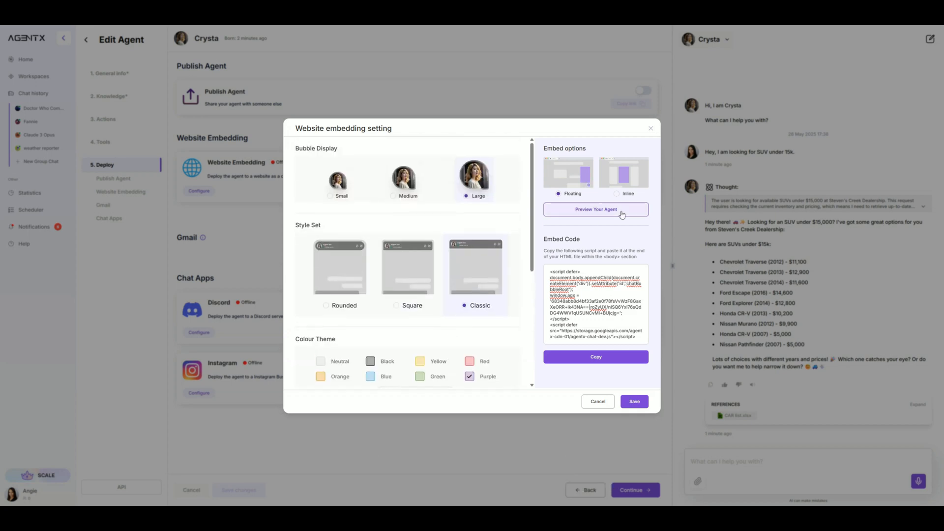
{"action": "mouse_move", "coordinate": [636, 374]}
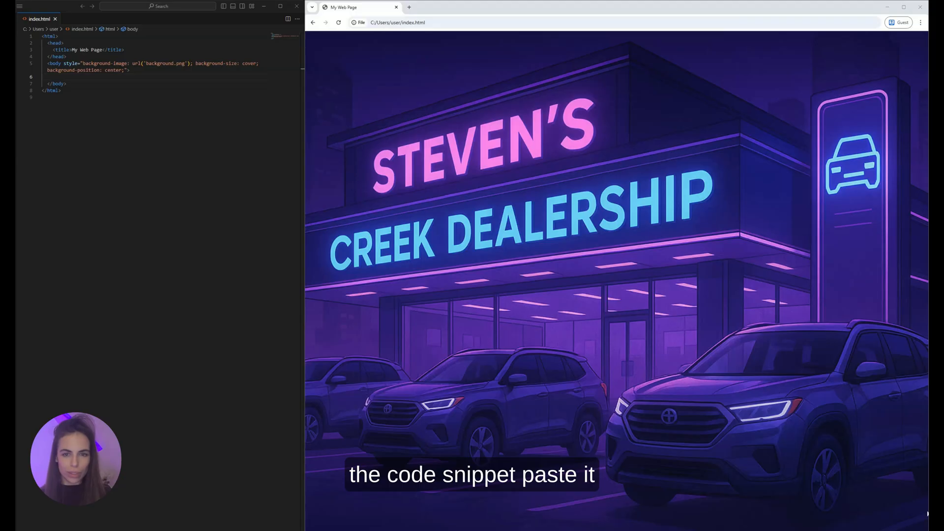
Step: Paste the Crysta embed script into index.html's body and launch the chat bubble on the page
{"action": "left_click", "coordinate": [66, 77]}
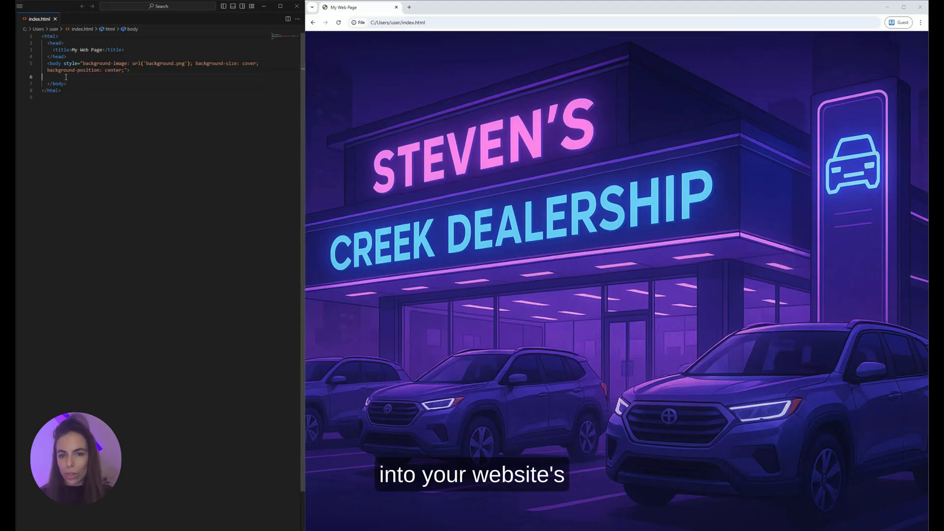
{"action": "type", "text": "<script defer>"}
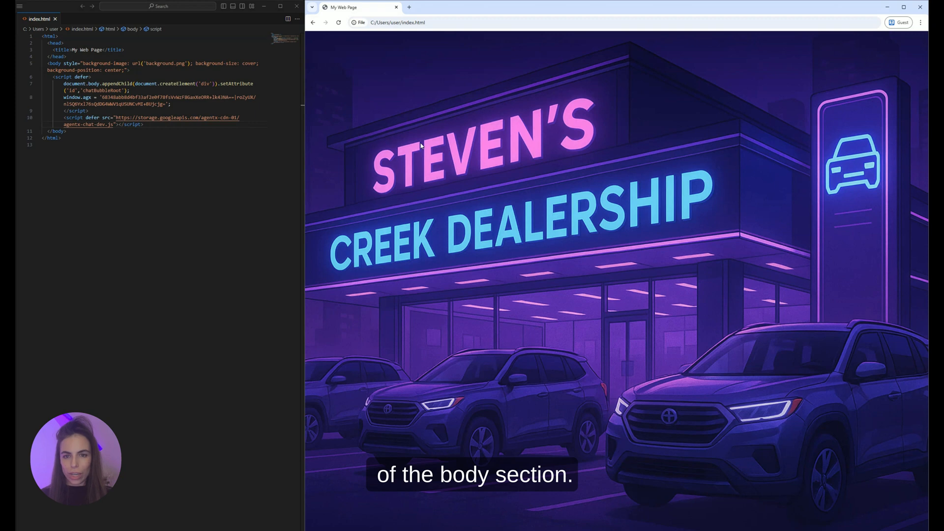
{"action": "left_click", "coordinate": [903, 507]}
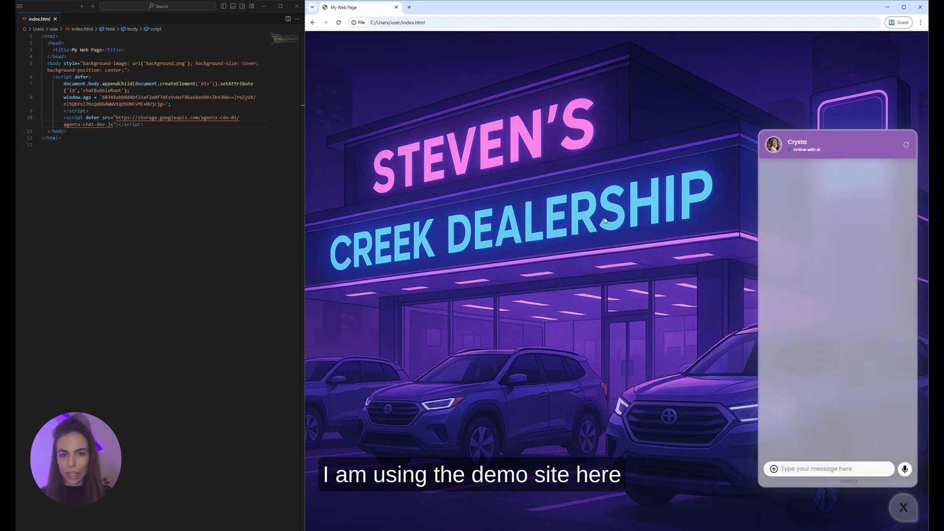